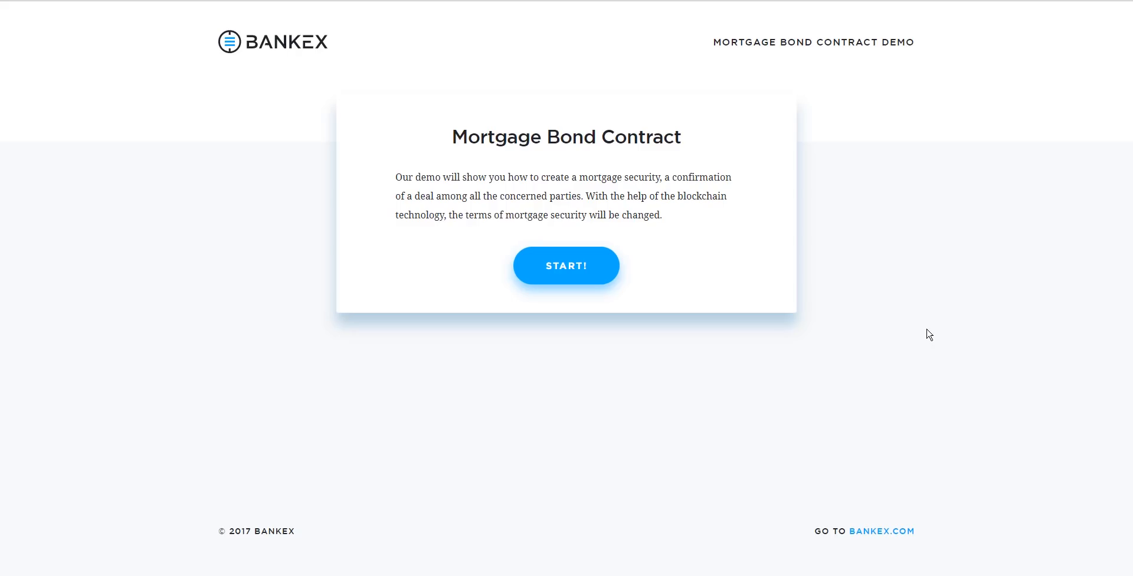
- Start the demo to reach the Mortgage Bond Contract Deployment form with four prefilled addresses
{"action": "left_click", "coordinate": [566, 266]}
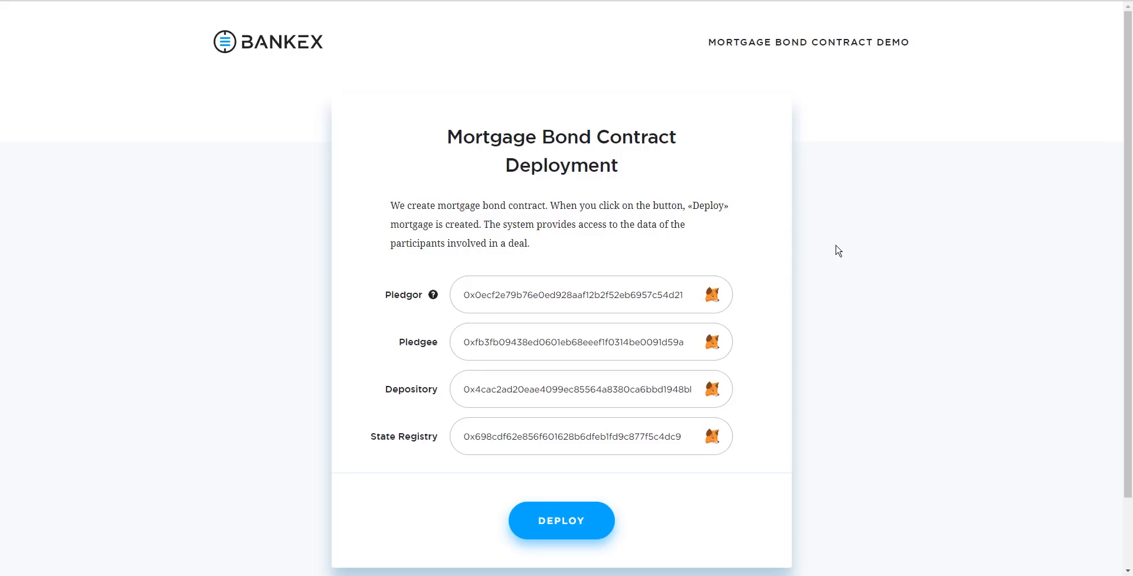
{"action": "mouse_move", "coordinate": [1116, 523]}
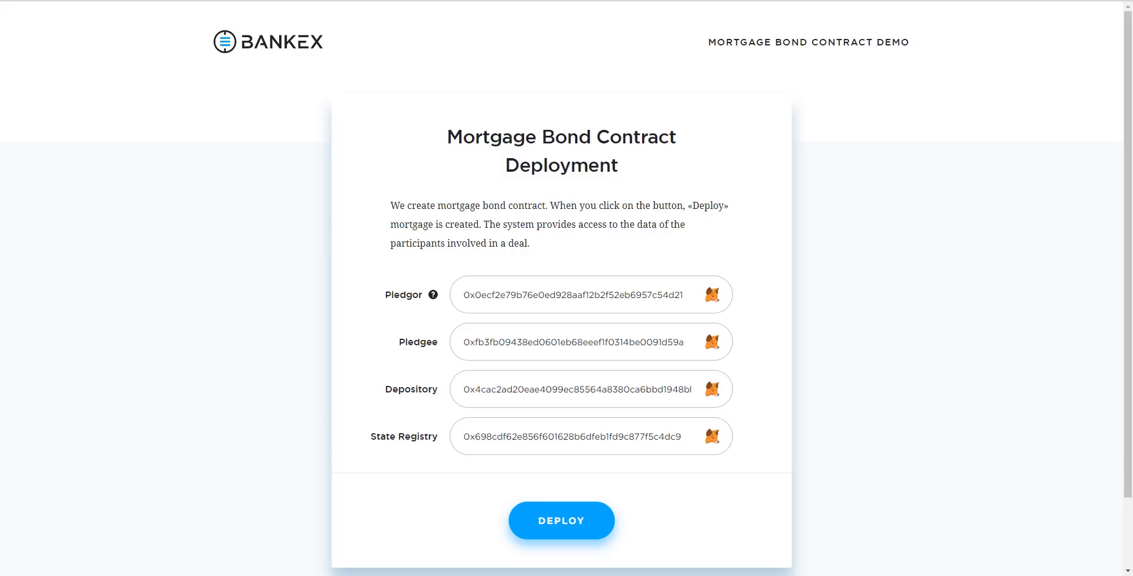
{"action": "mouse_move", "coordinate": [431, 320]}
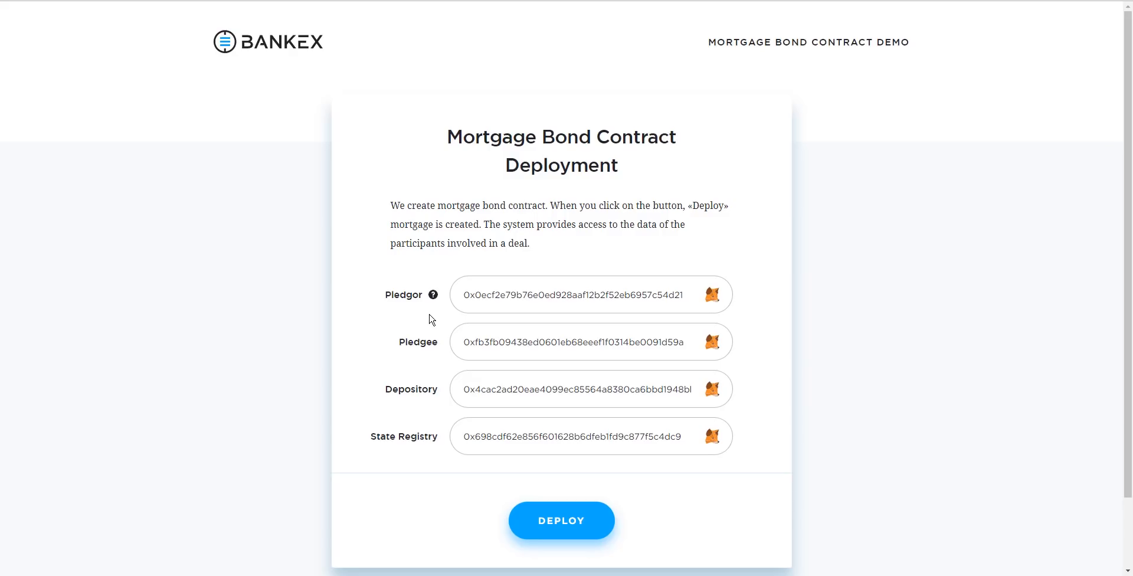
{"action": "mouse_move", "coordinate": [432, 372]}
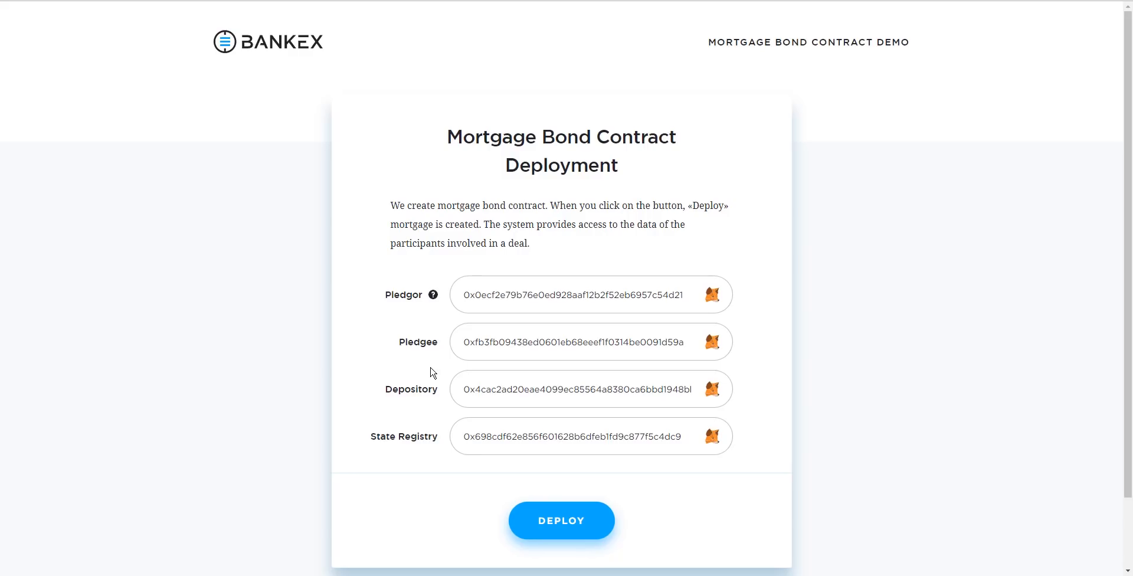
{"action": "mouse_move", "coordinate": [442, 414]}
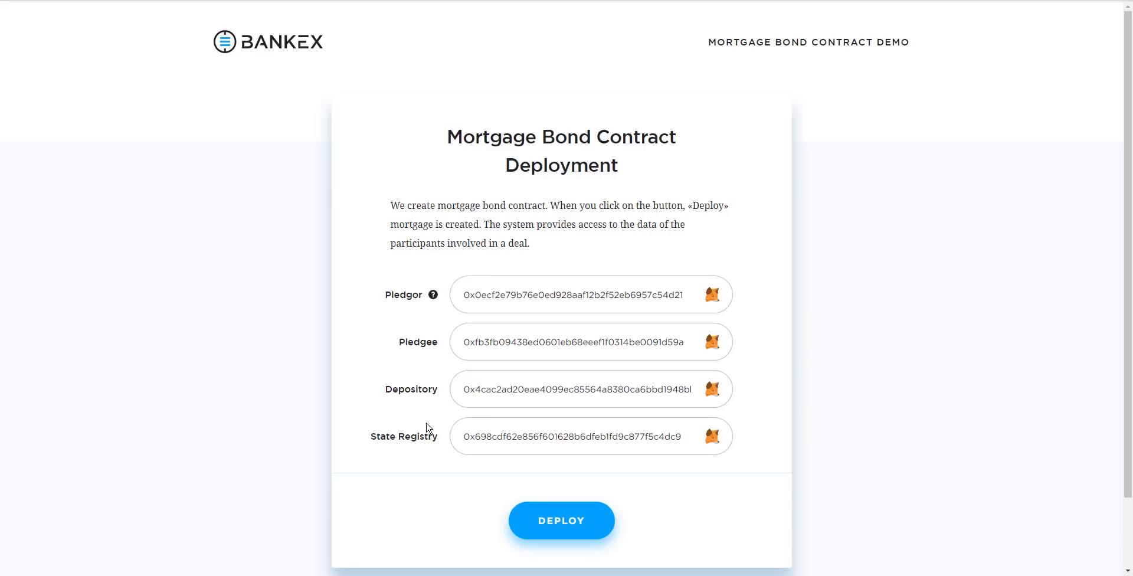
{"action": "mouse_move", "coordinate": [365, 442]}
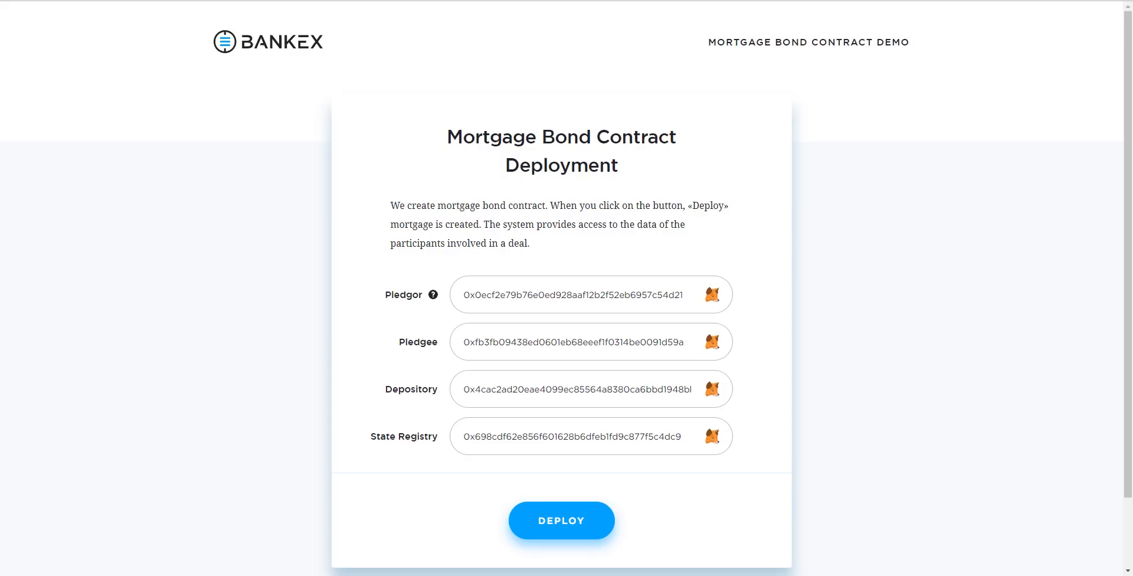
{"action": "mouse_move", "coordinate": [968, 526]}
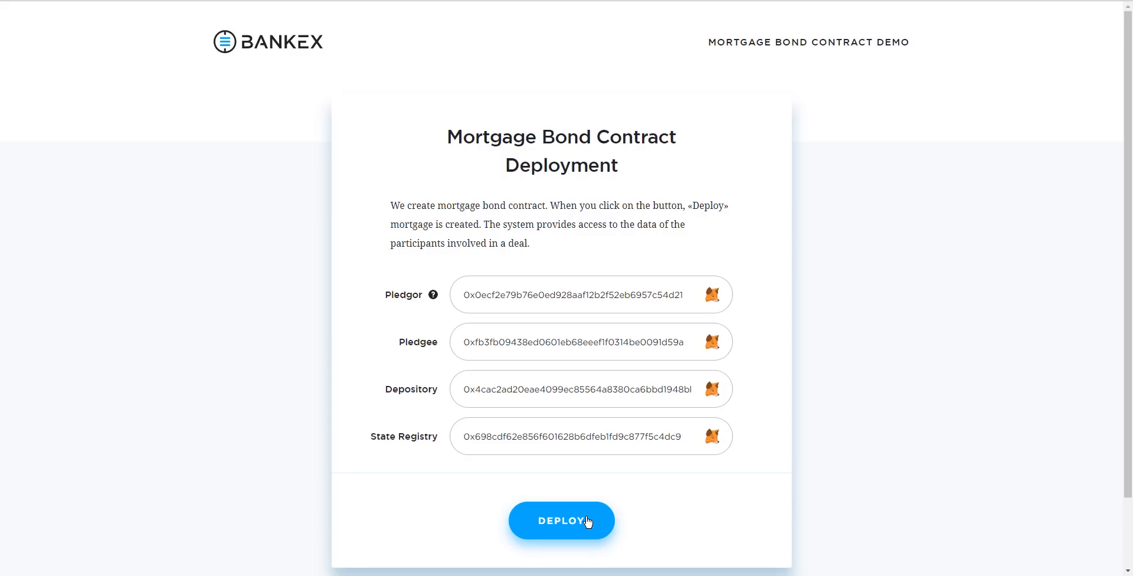
- Deploy the mortgage bond contract and get the creation success confirmation
{"action": "left_click", "coordinate": [561, 520]}
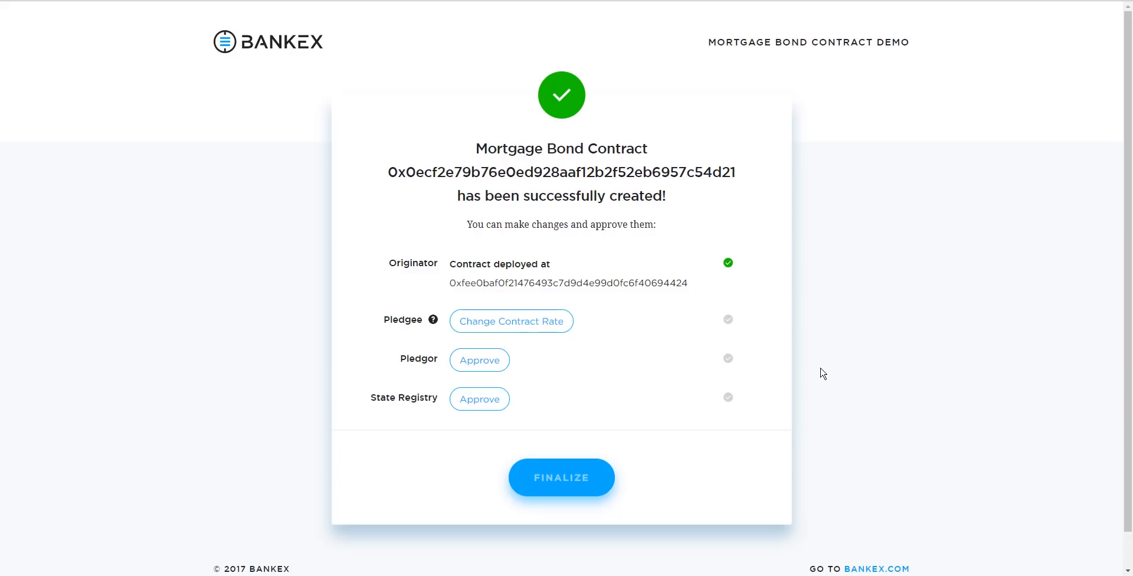
{"action": "mouse_move", "coordinate": [793, 176]}
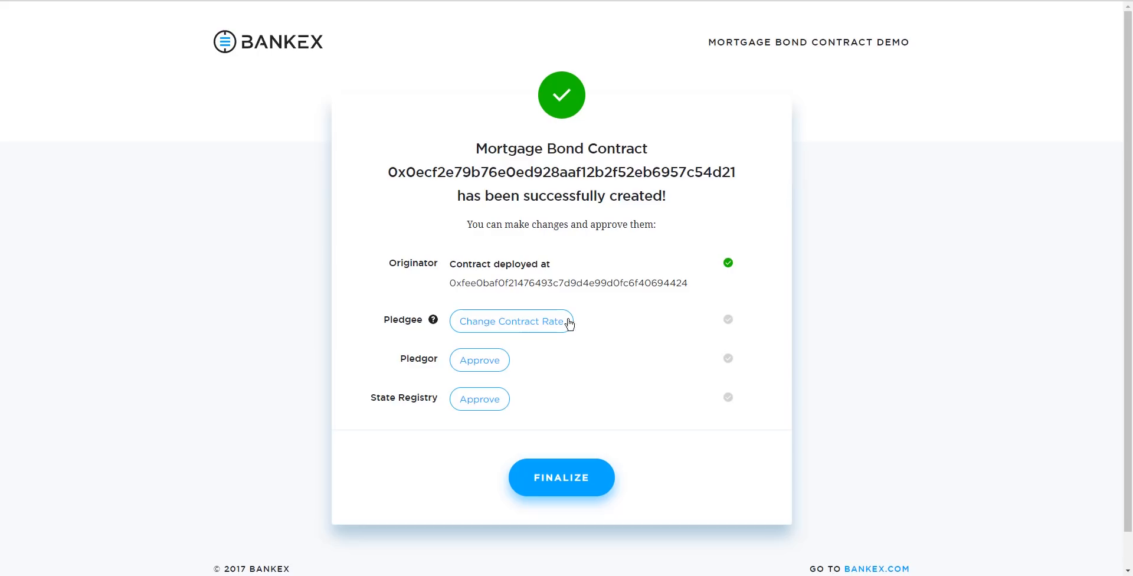
{"action": "mouse_move", "coordinate": [527, 329]}
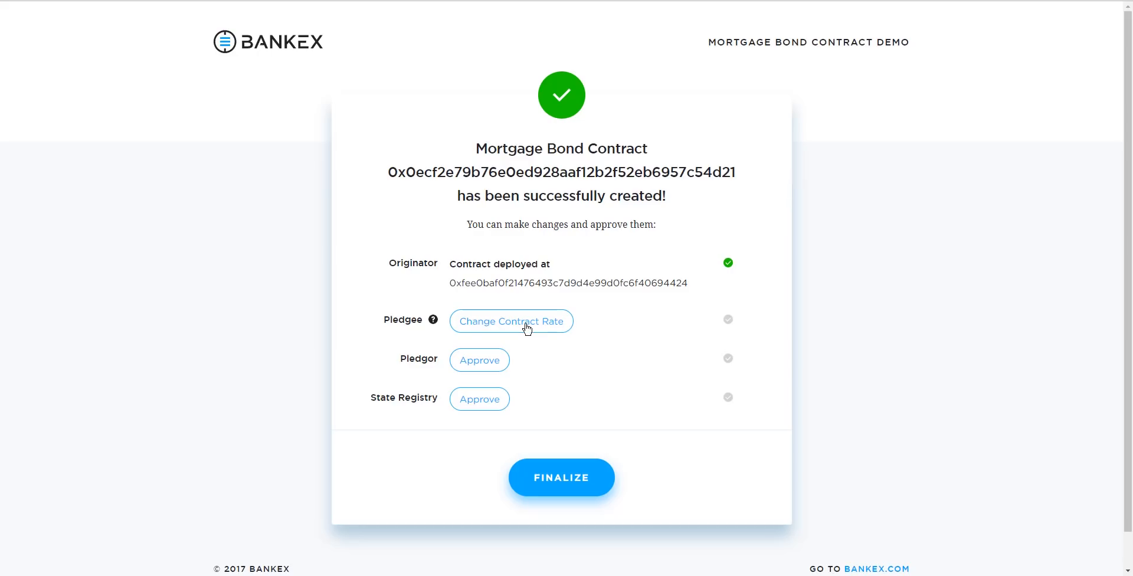
- Change the contract rate as Pledgee, approve for the Pledgor, and finalise the approved contract
{"action": "left_click", "coordinate": [510, 321]}
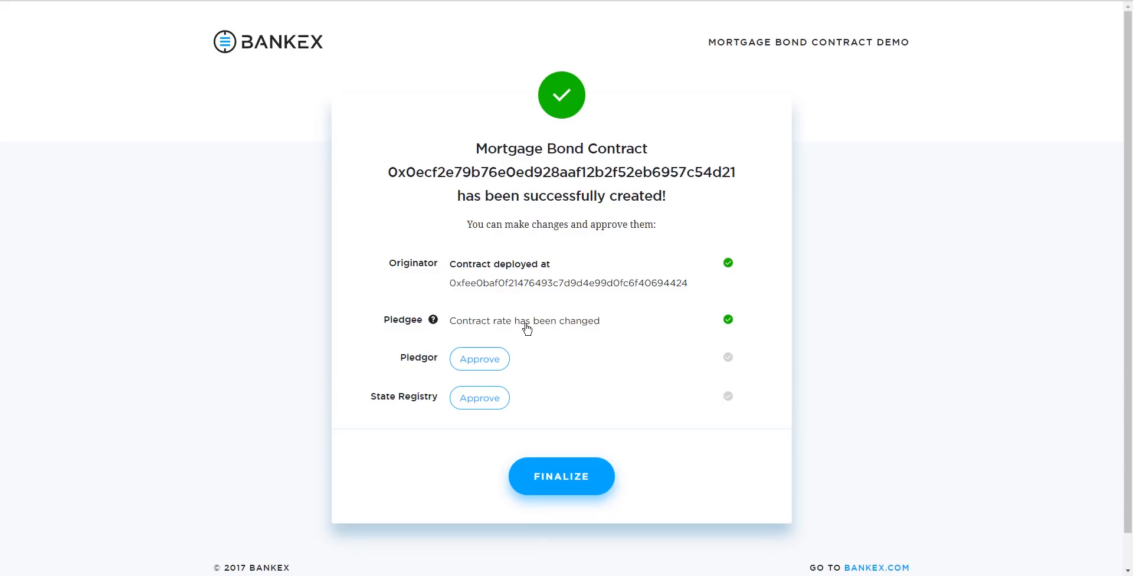
{"action": "left_click", "coordinate": [479, 359]}
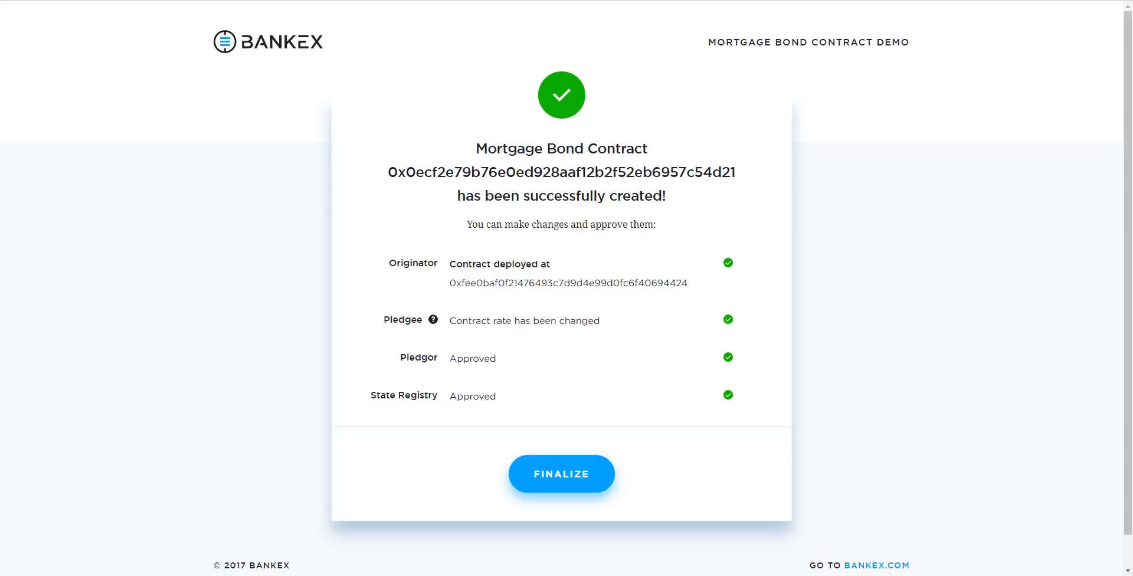
{"action": "left_click", "coordinate": [561, 473]}
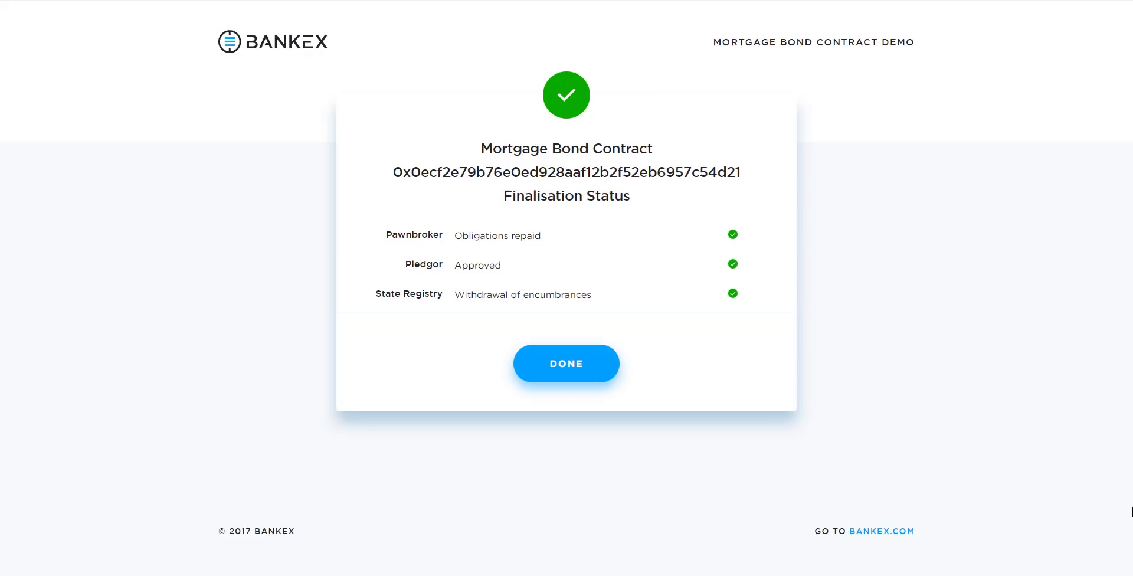
- Finish to reach the Successfully Completed page reporting 215 days and 1 500 000 $ saved
{"action": "left_click", "coordinate": [566, 363]}
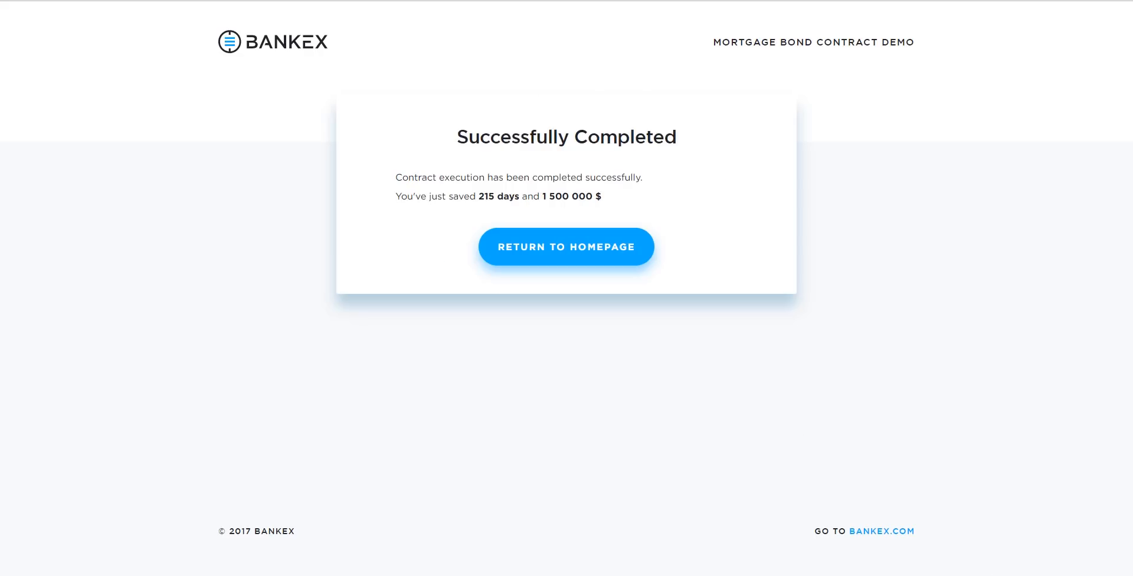